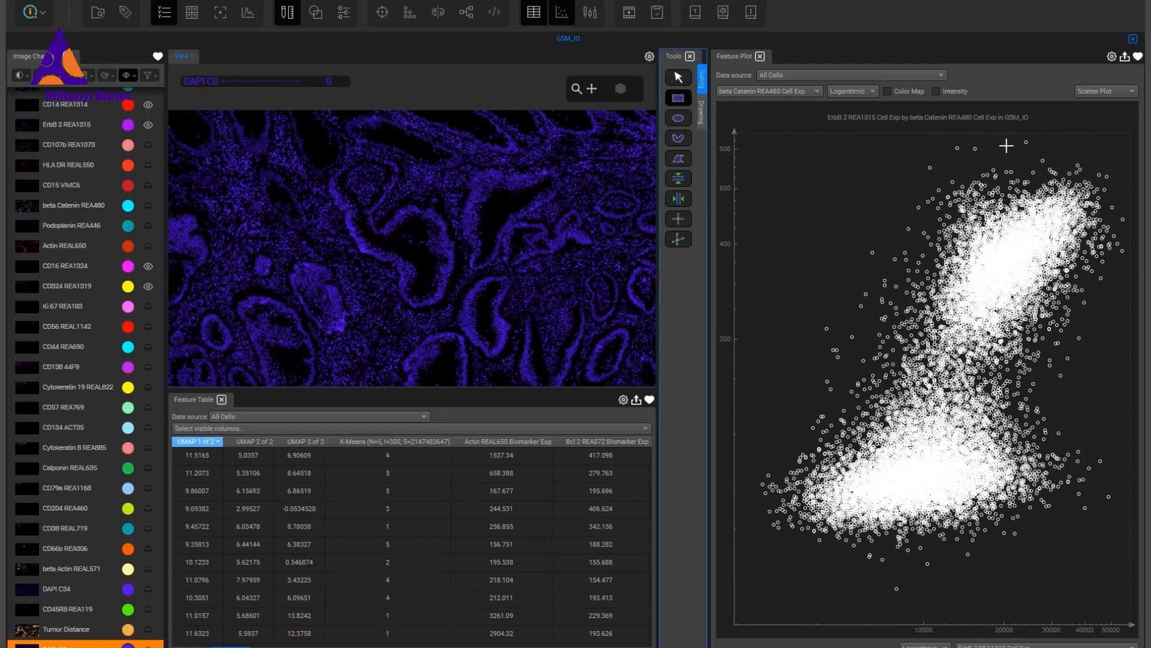
Gate the upper Erbb2 vs beta Catenin cluster with a red rectangle capturing 4306 cells (24.26%).
left_click_drag(1010, 174, 1113, 238)
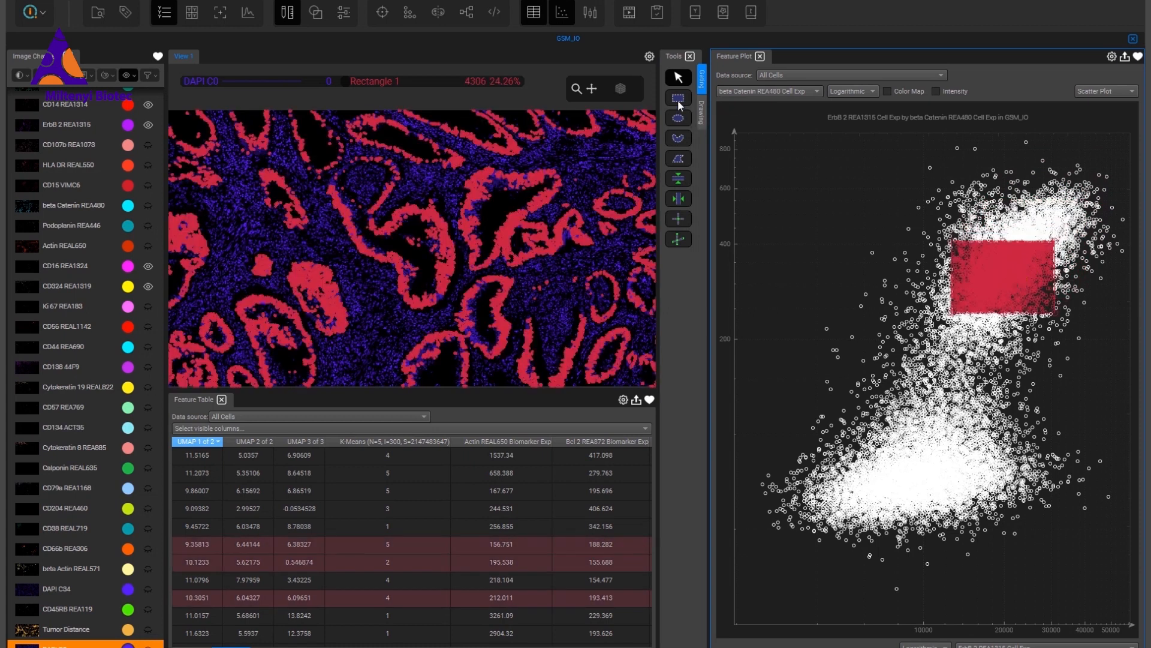
Gate the lower cluster with a purple rectangle and shift it rightward within the cluster.
left_click_drag(878, 456, 954, 525)
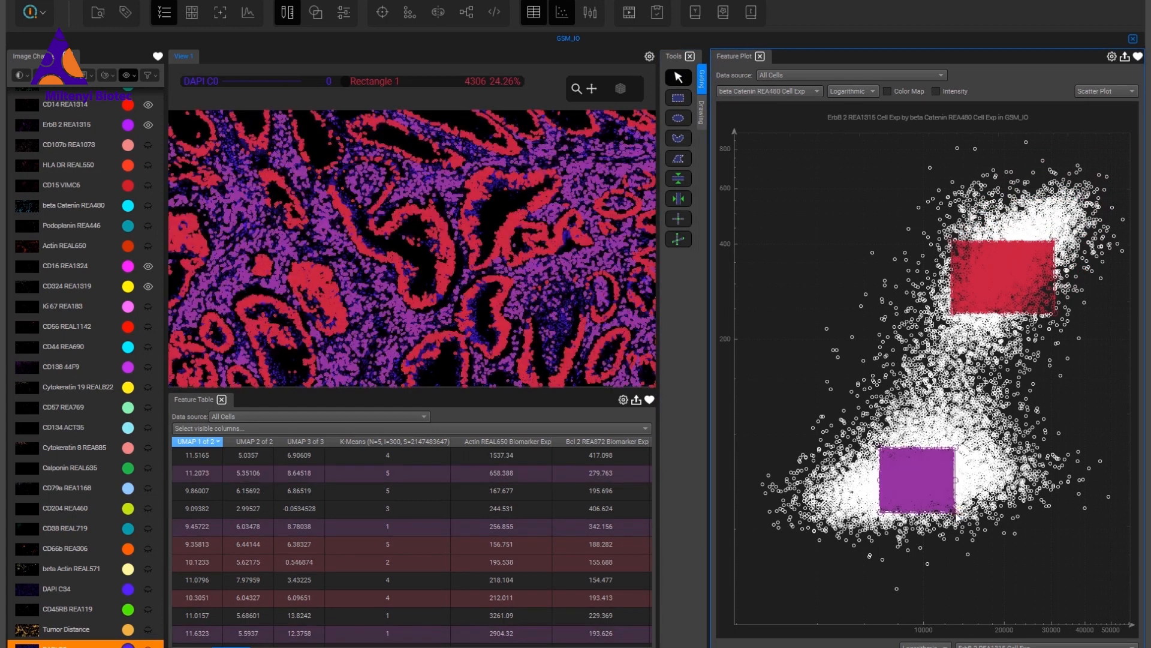
left_click_drag(914, 477, 976, 503)
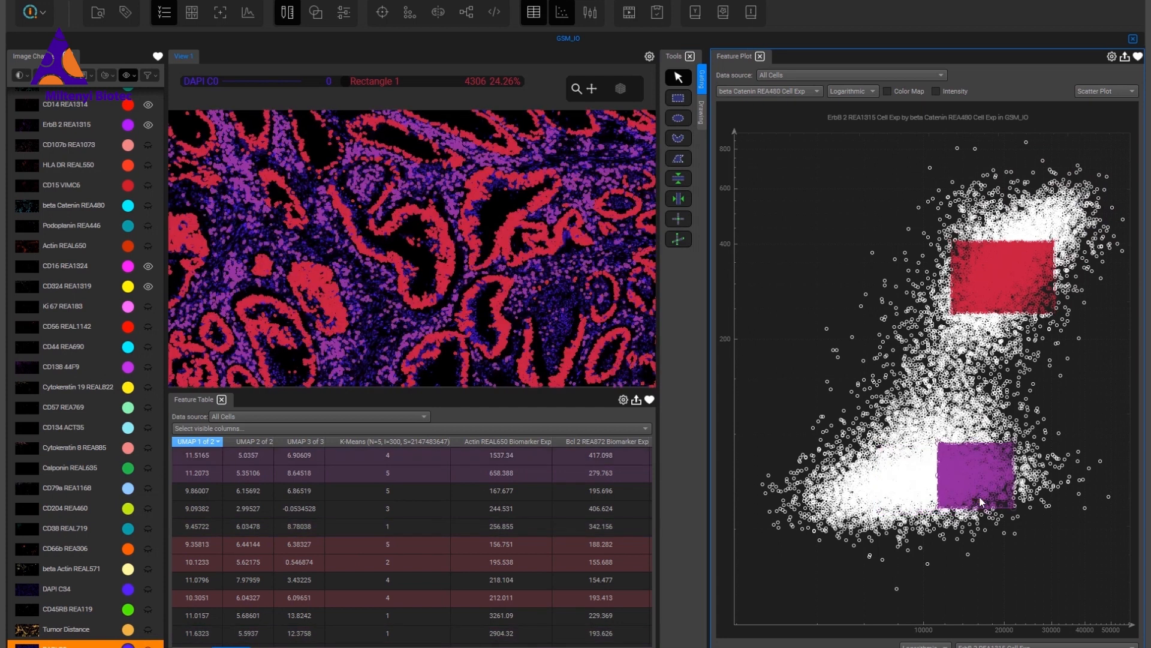